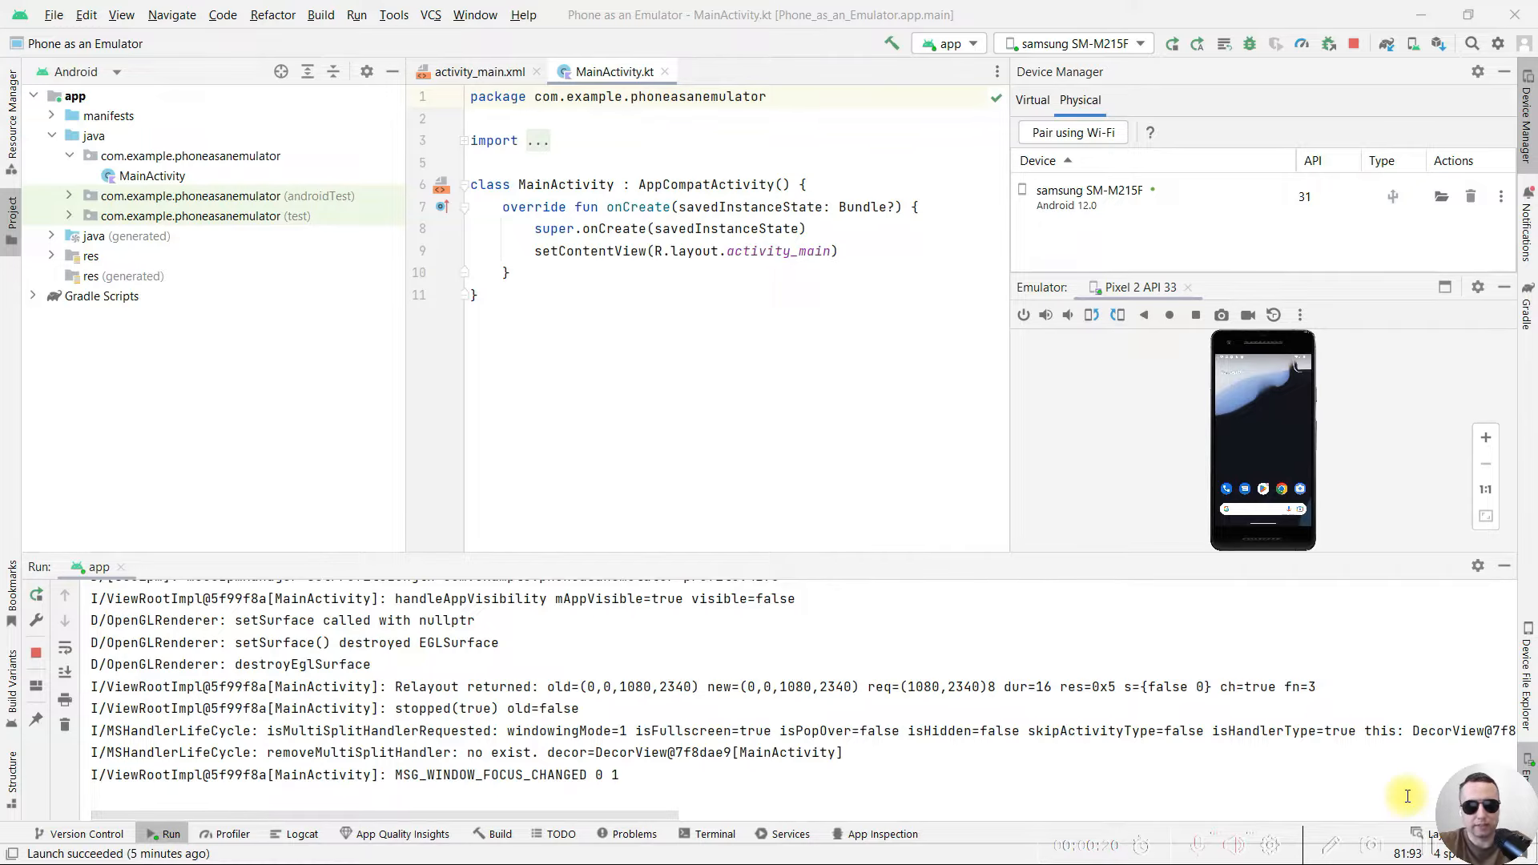
Close the emulator panels and show Device Manager's empty Physical devices list.
left_click(1409, 45)
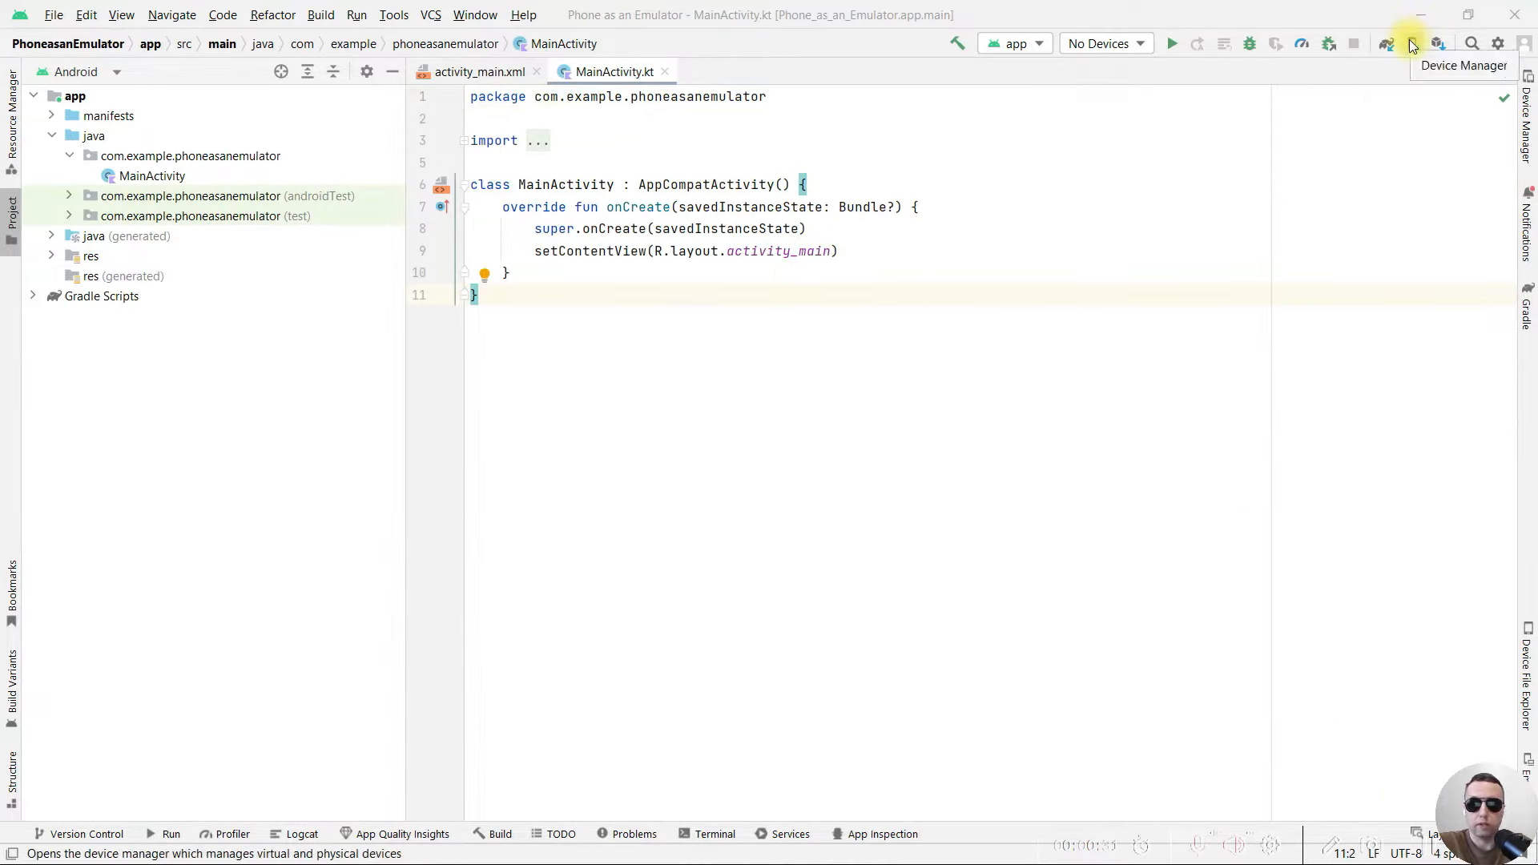
left_click(1410, 43)
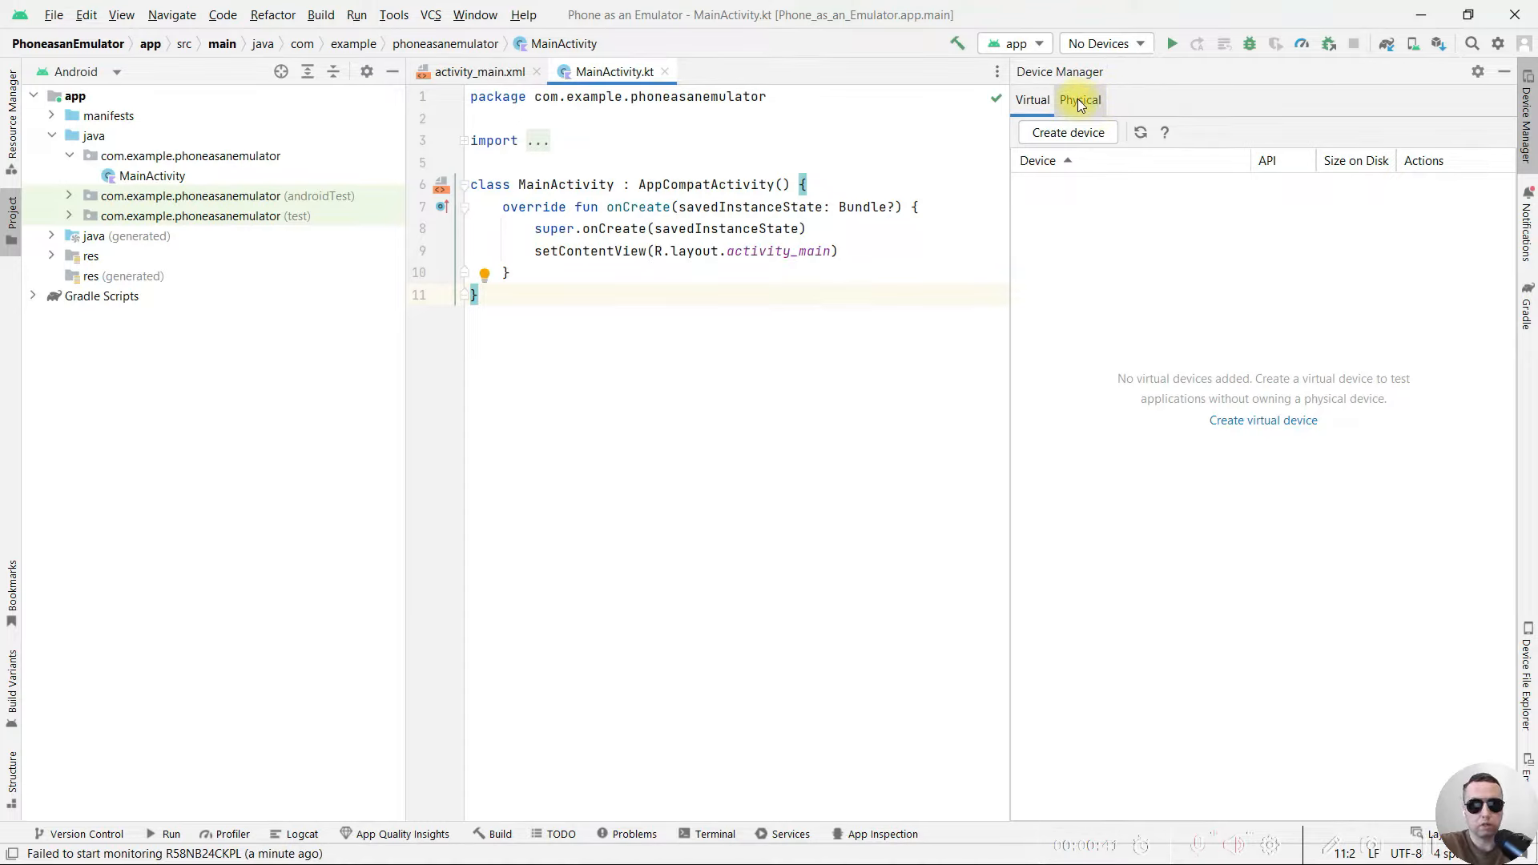
left_click(1079, 99)
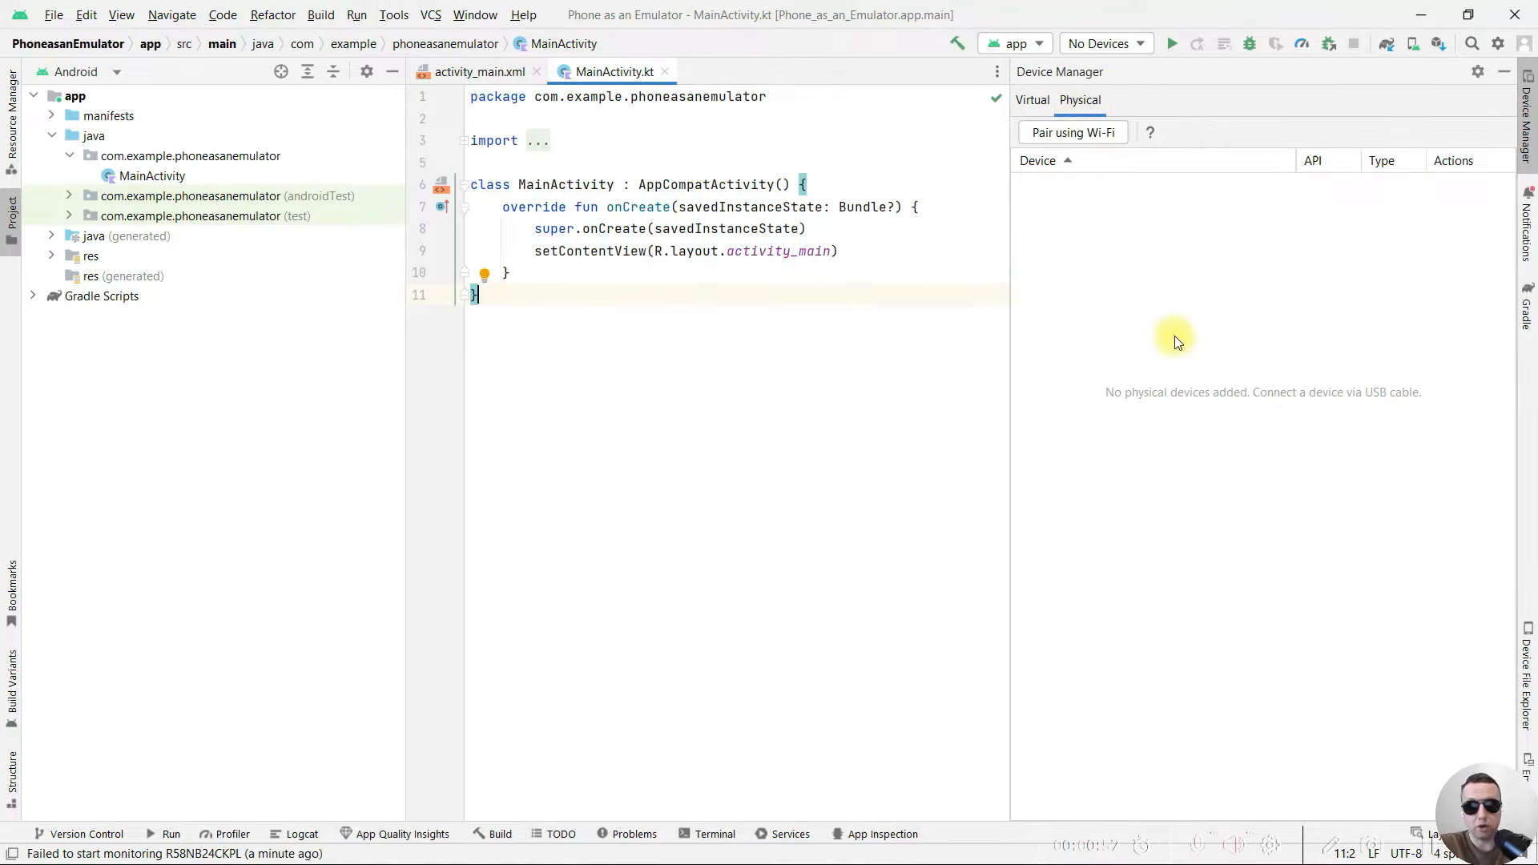
mouse_move(1369, 434)
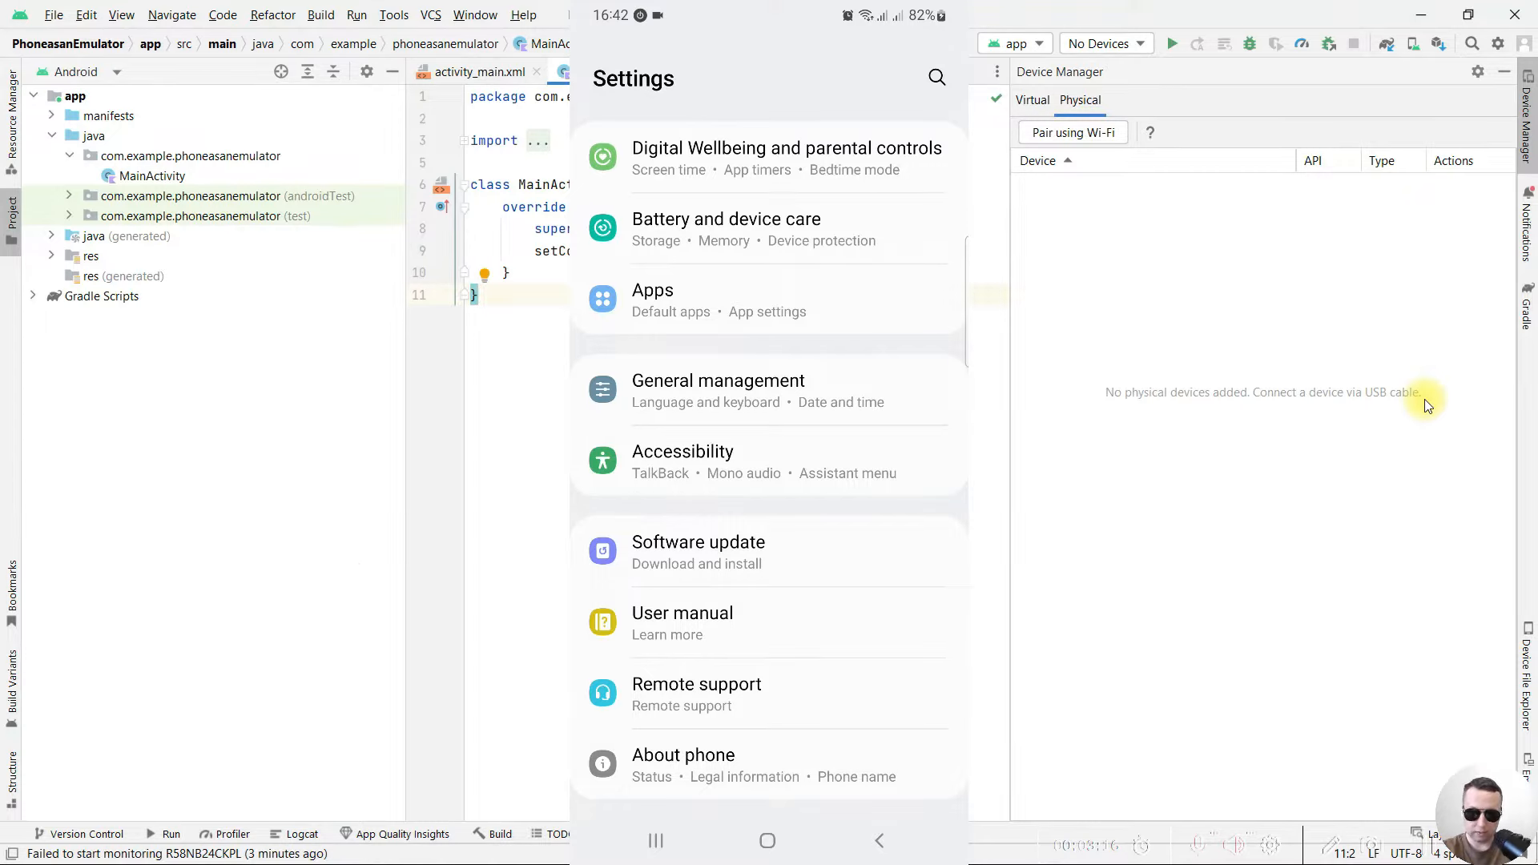
Tap Build number in About phone > Software information to unlock Developer options.
left_click(683, 754)
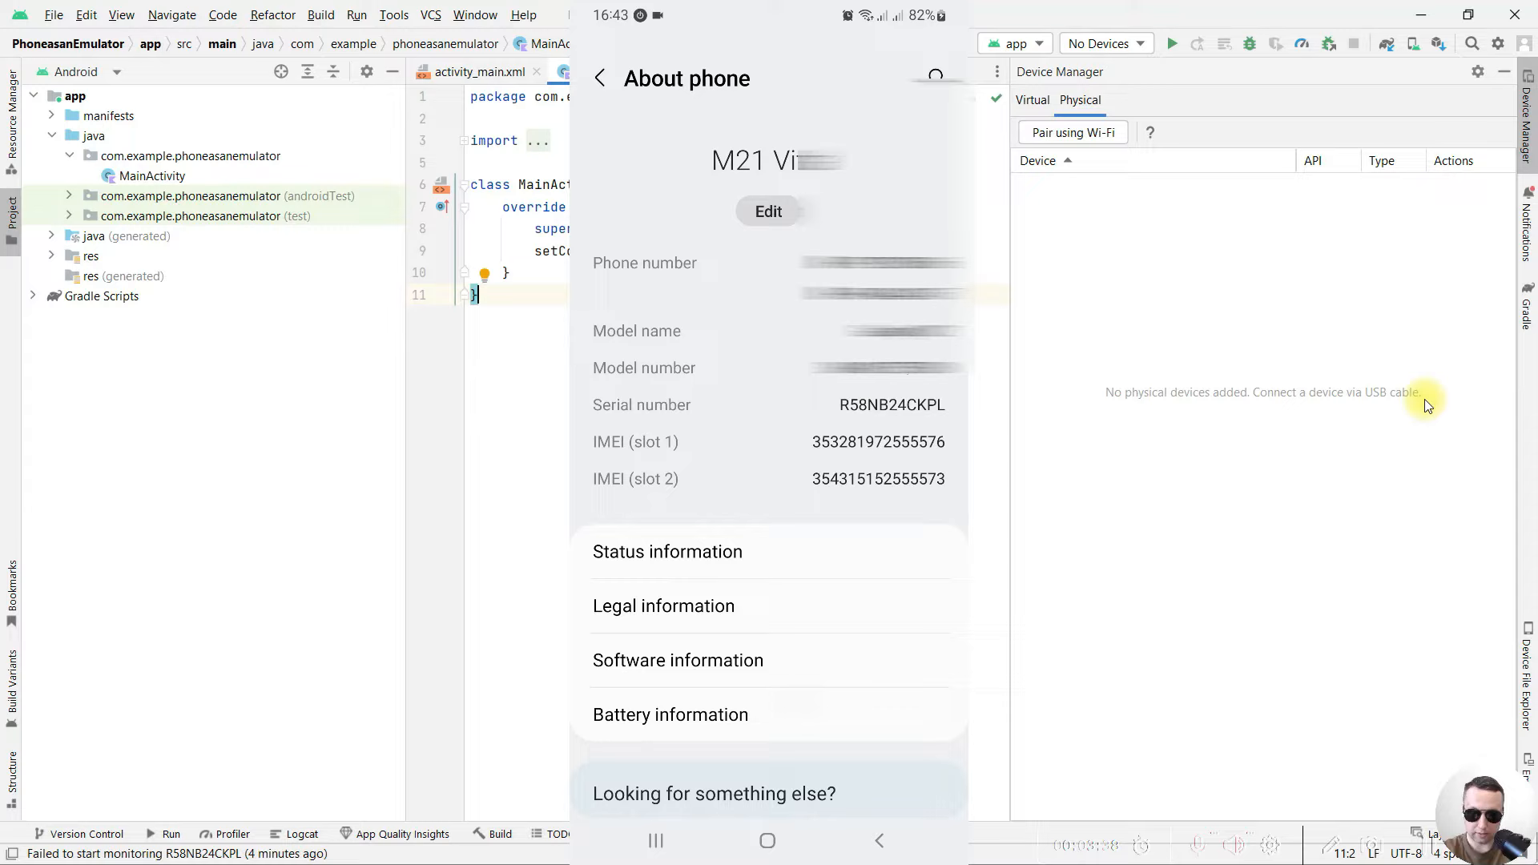
scroll("down", 3)
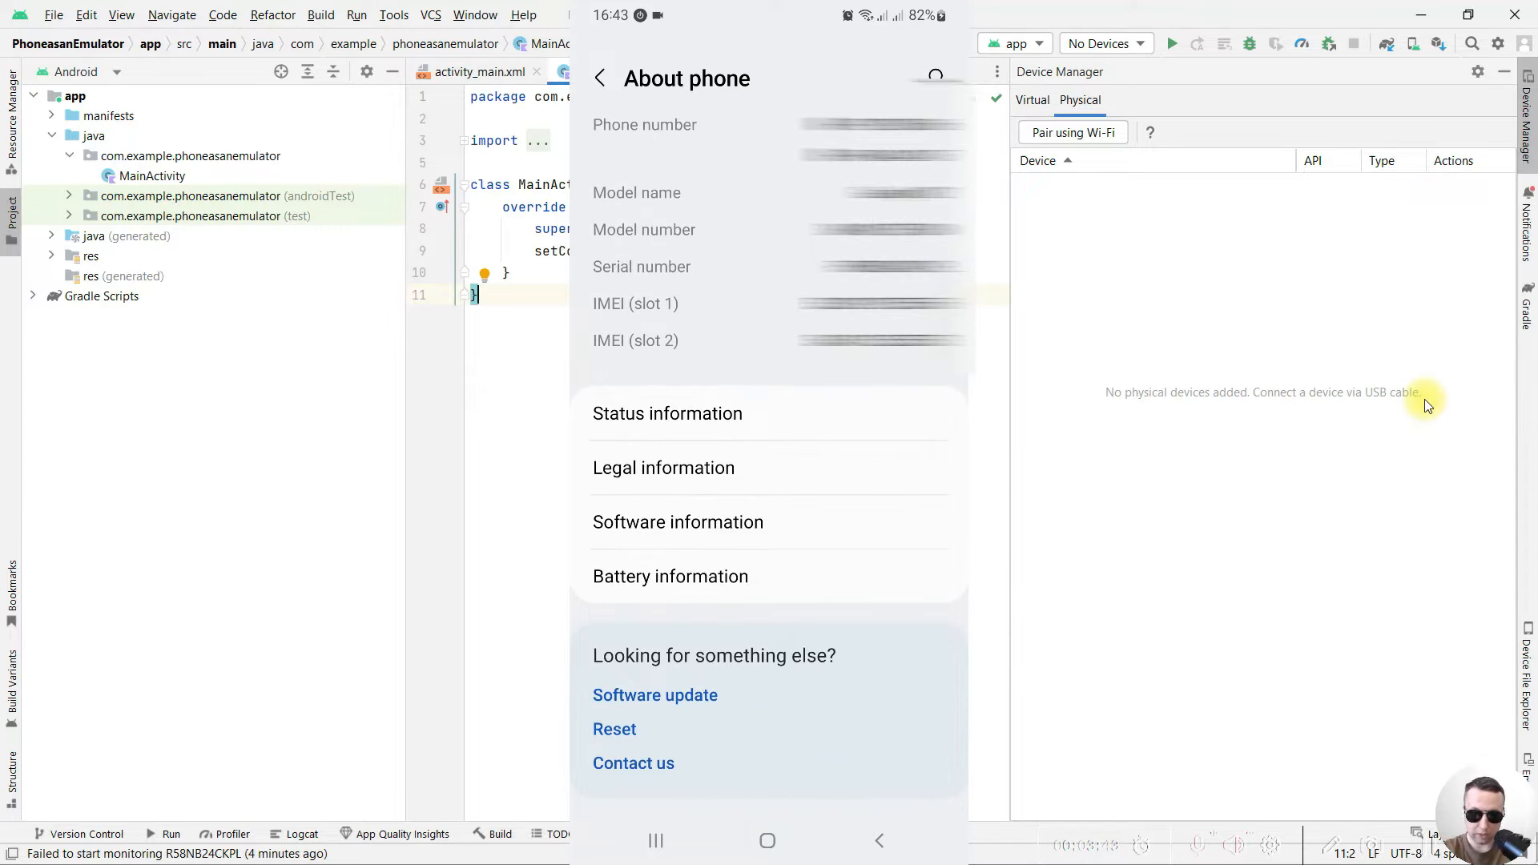
left_click(677, 520)
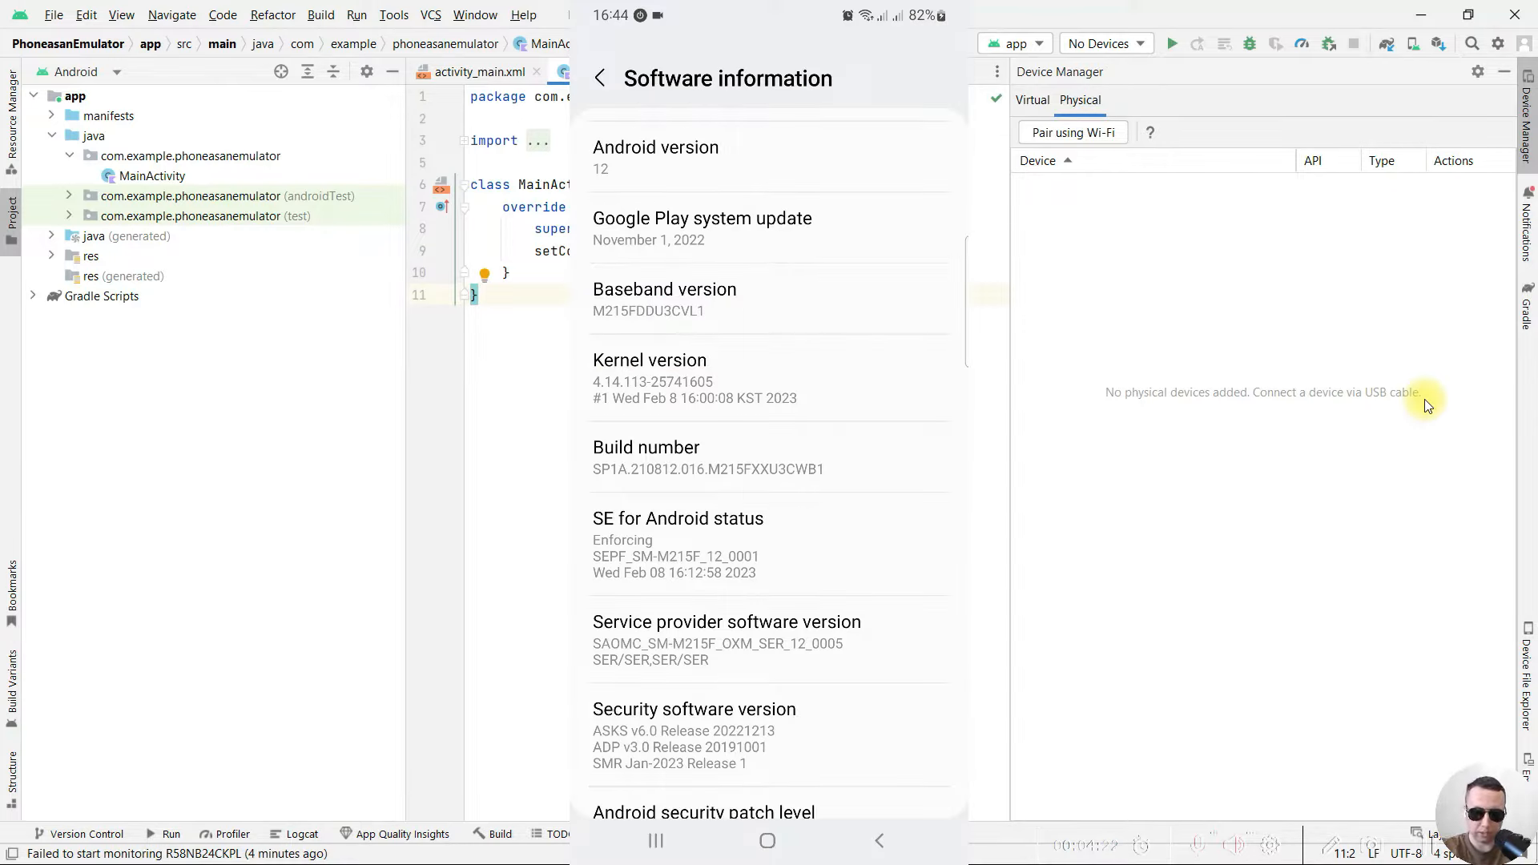
left_click(599, 77)
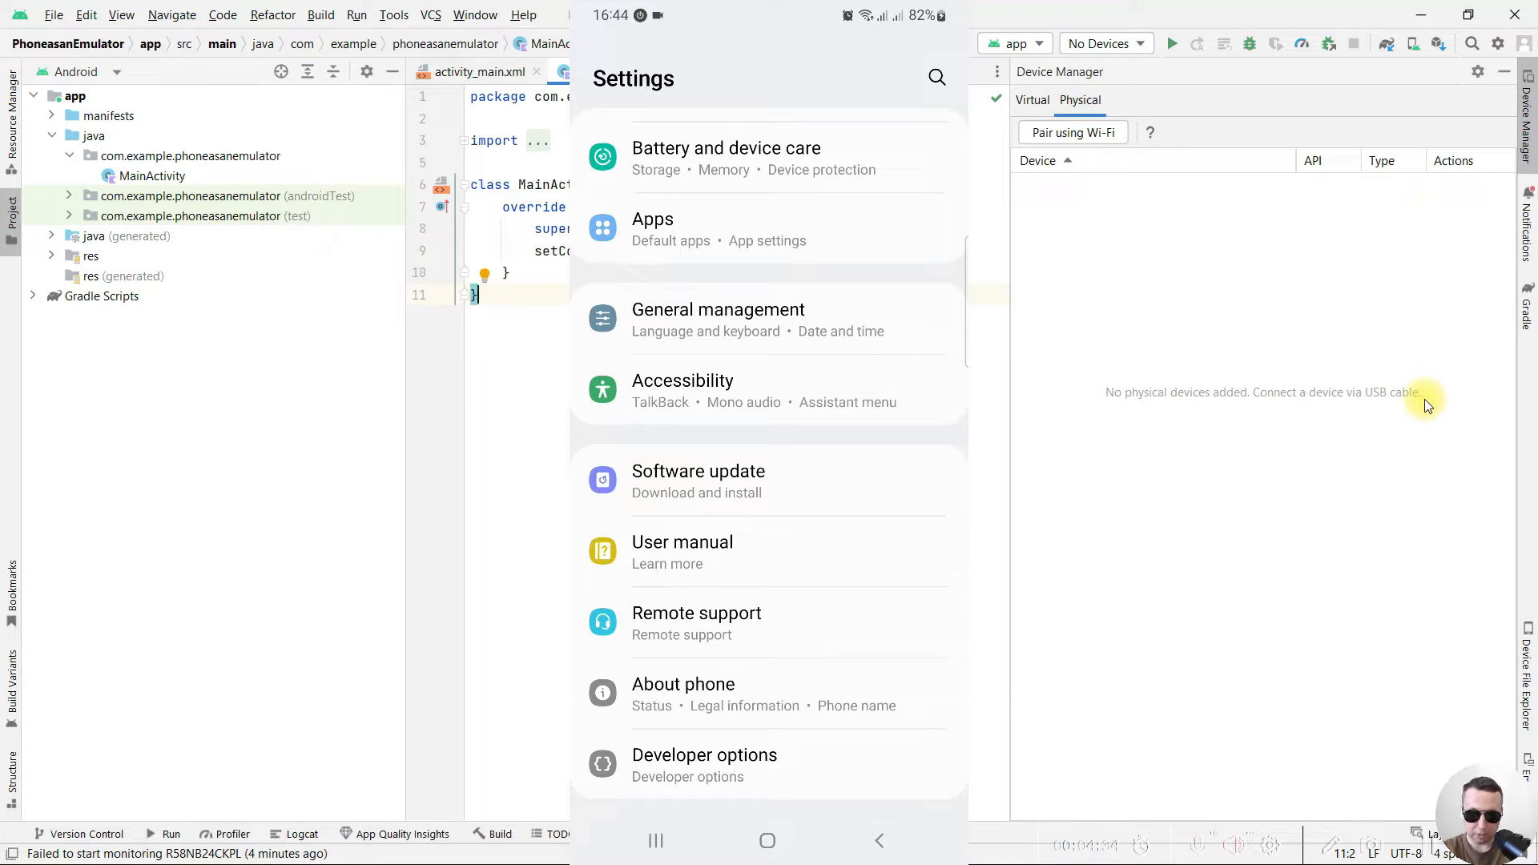
Enable USB debugging in Developer options and allow it, so the SM-M215F is listed.
left_click(705, 755)
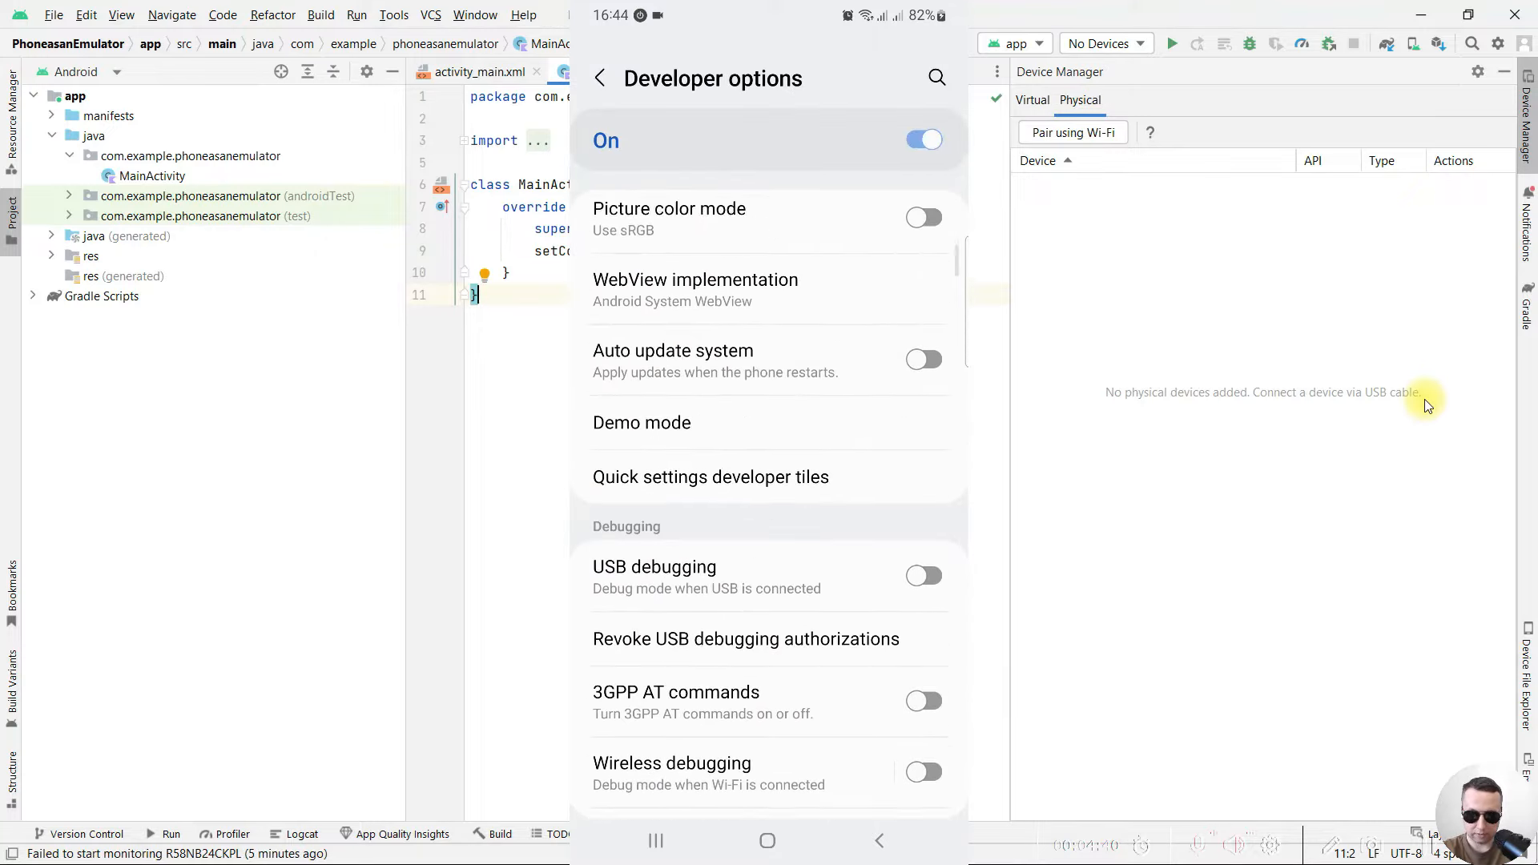
scroll("down", 3)
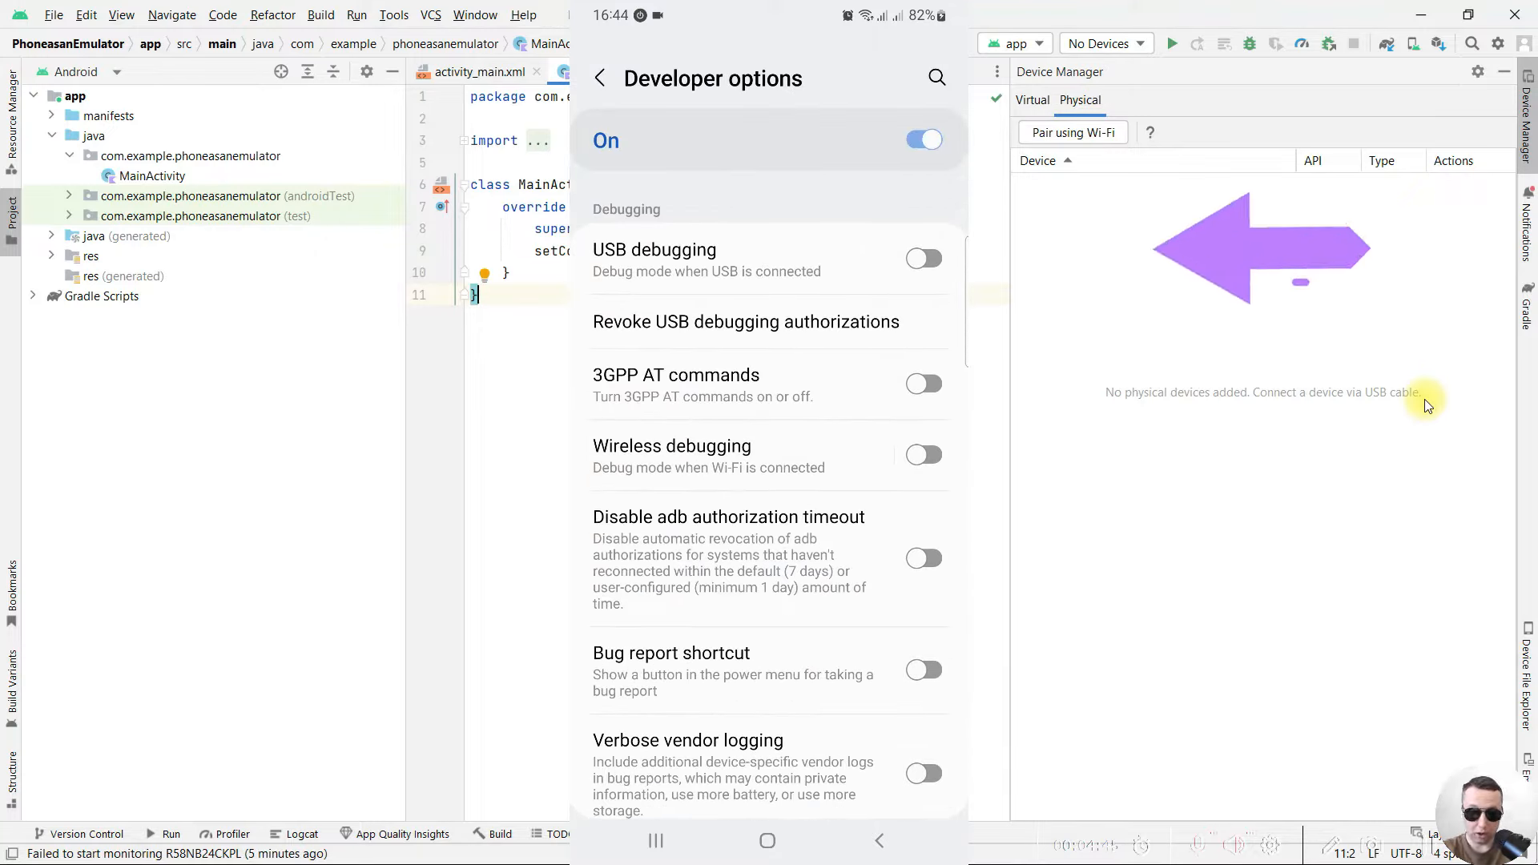
left_click(923, 258)
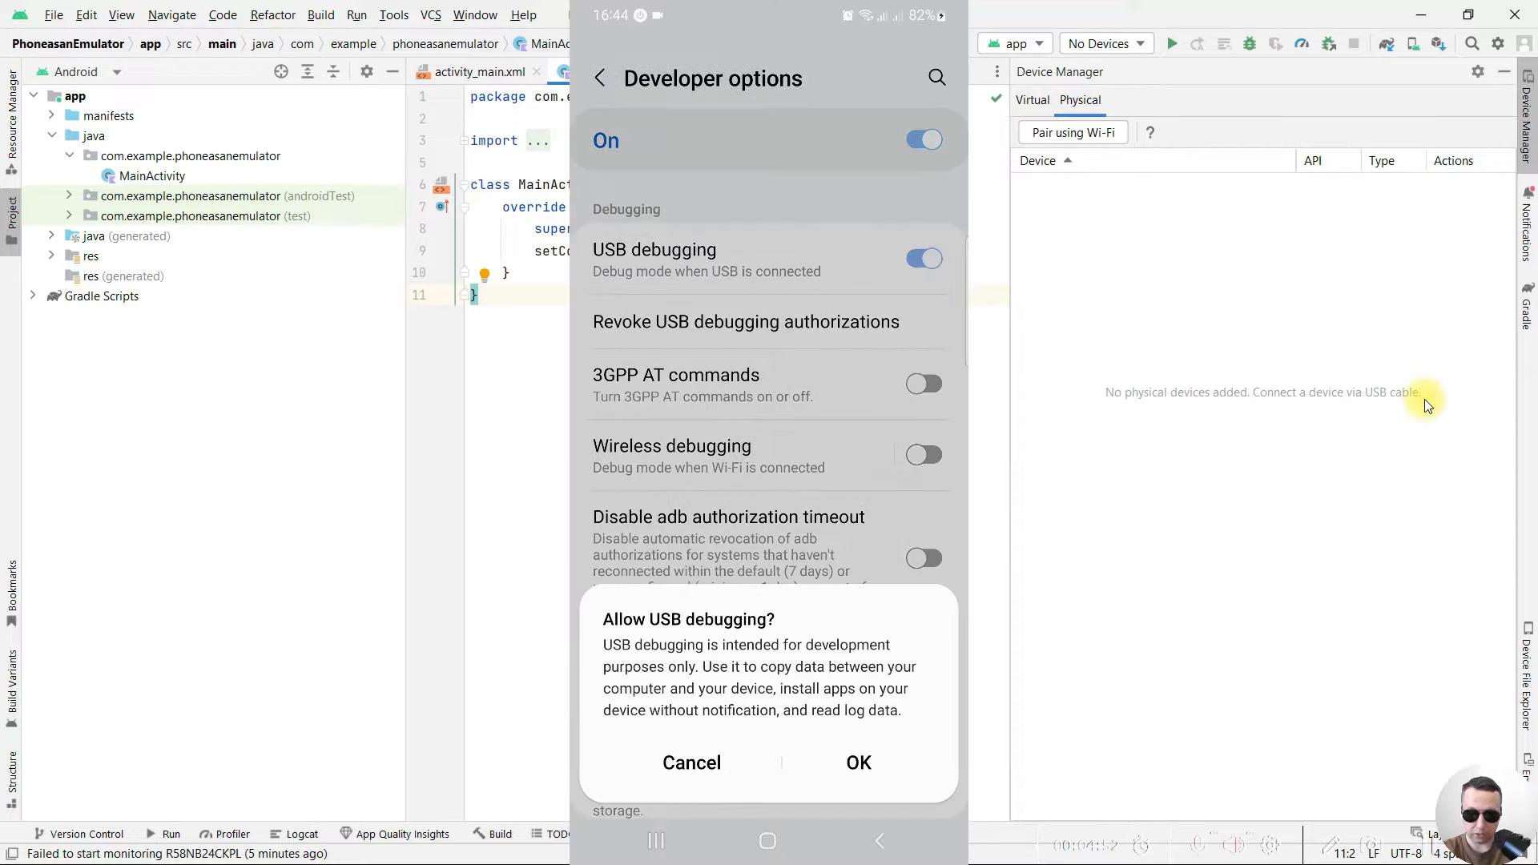
left_click(857, 763)
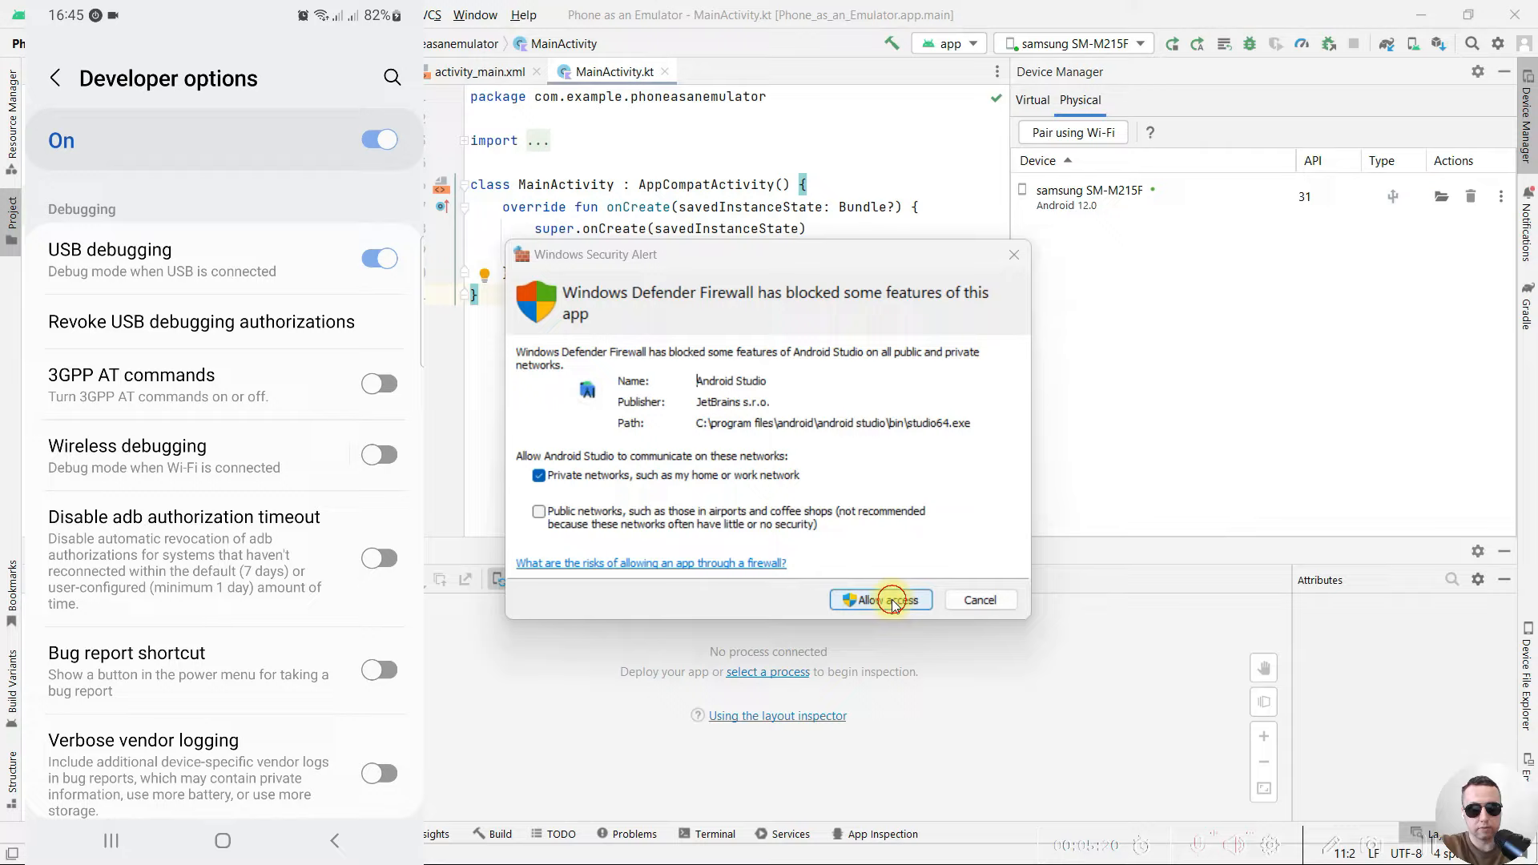
Allow Android Studio through the Windows firewall on private networks.
left_click(879, 599)
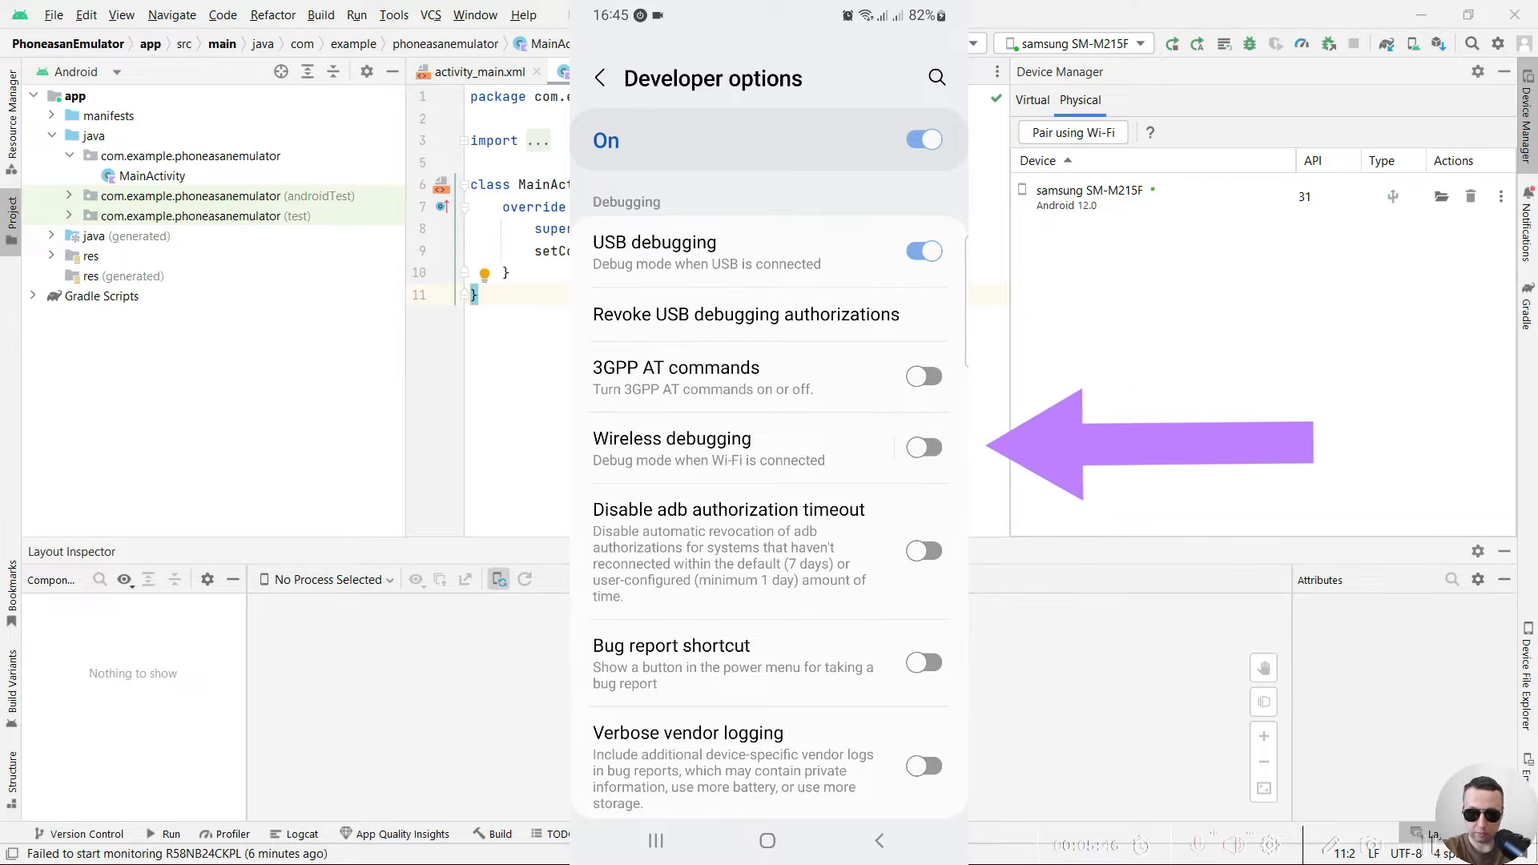
Turn on Wireless debugging, always allowing this network, and confirm.
left_click(922, 447)
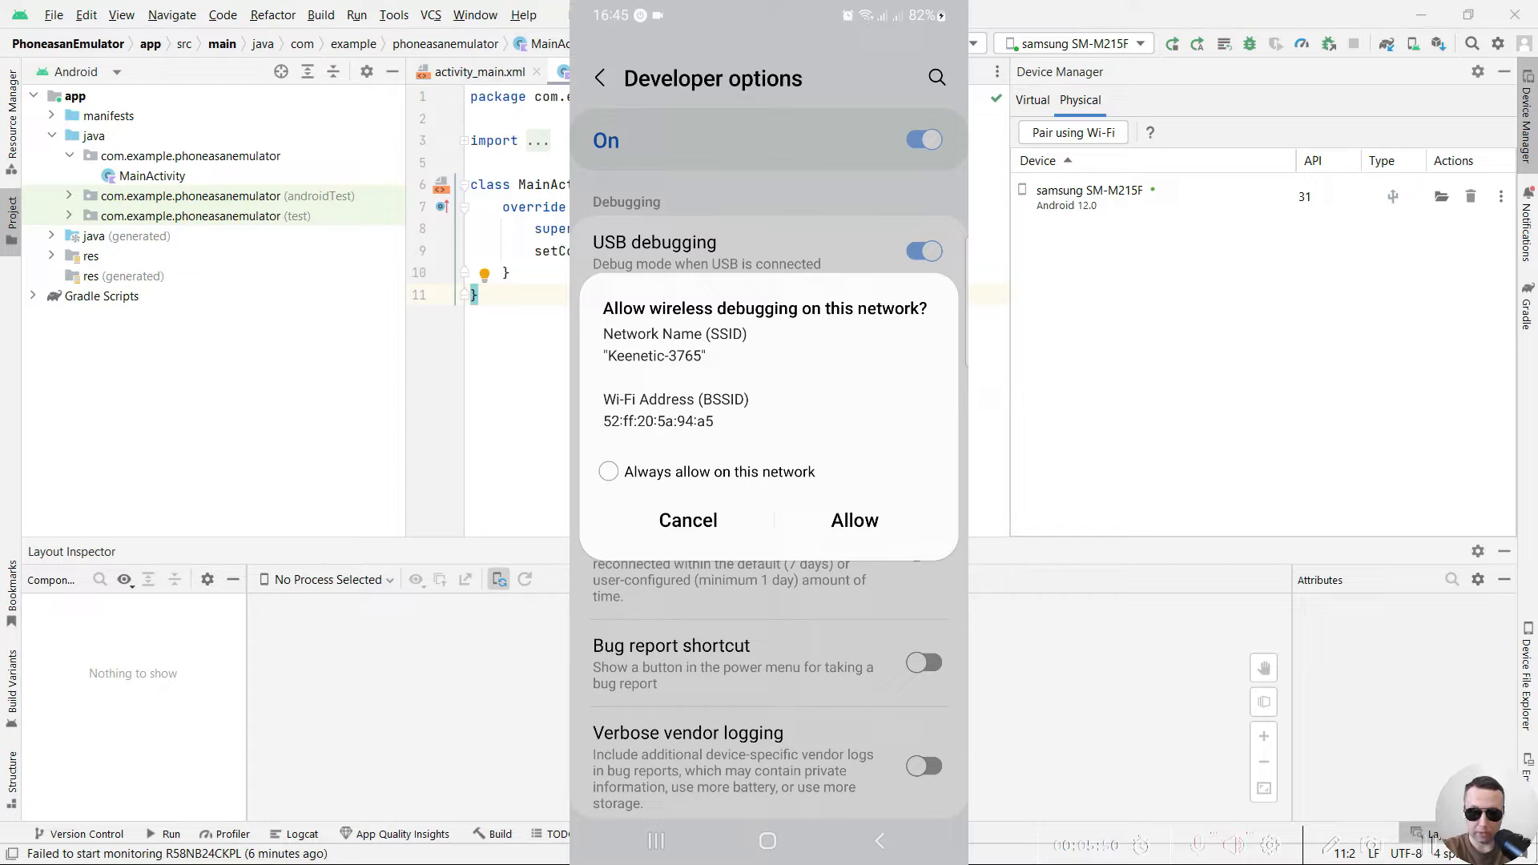
left_click(609, 471)
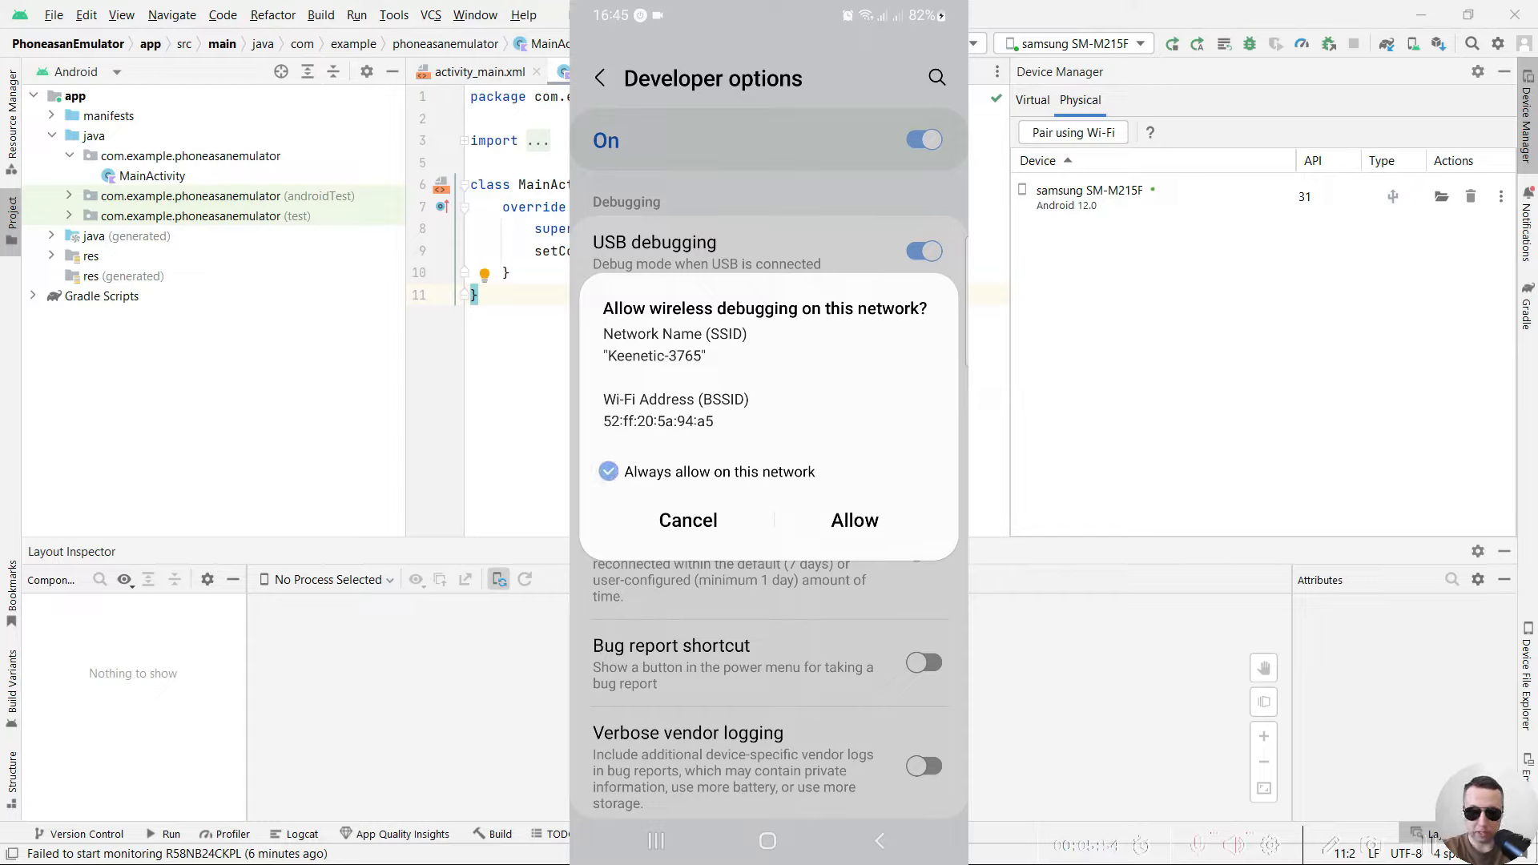
left_click(852, 519)
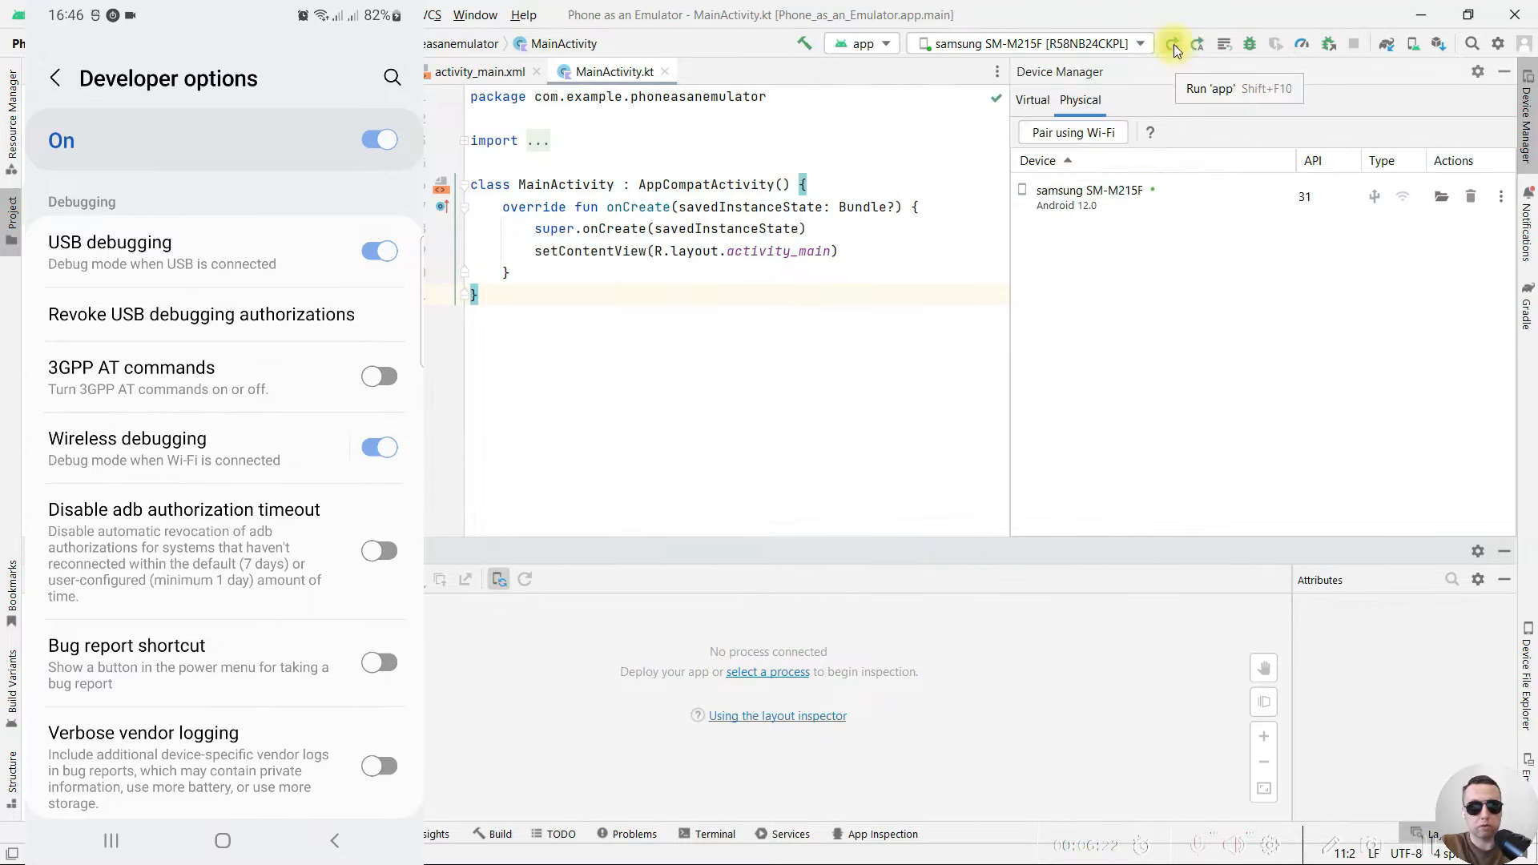
Run 'app' on the Samsung SM-M215F so it shows Hello World!, then return to Physical devices.
left_click(1171, 43)
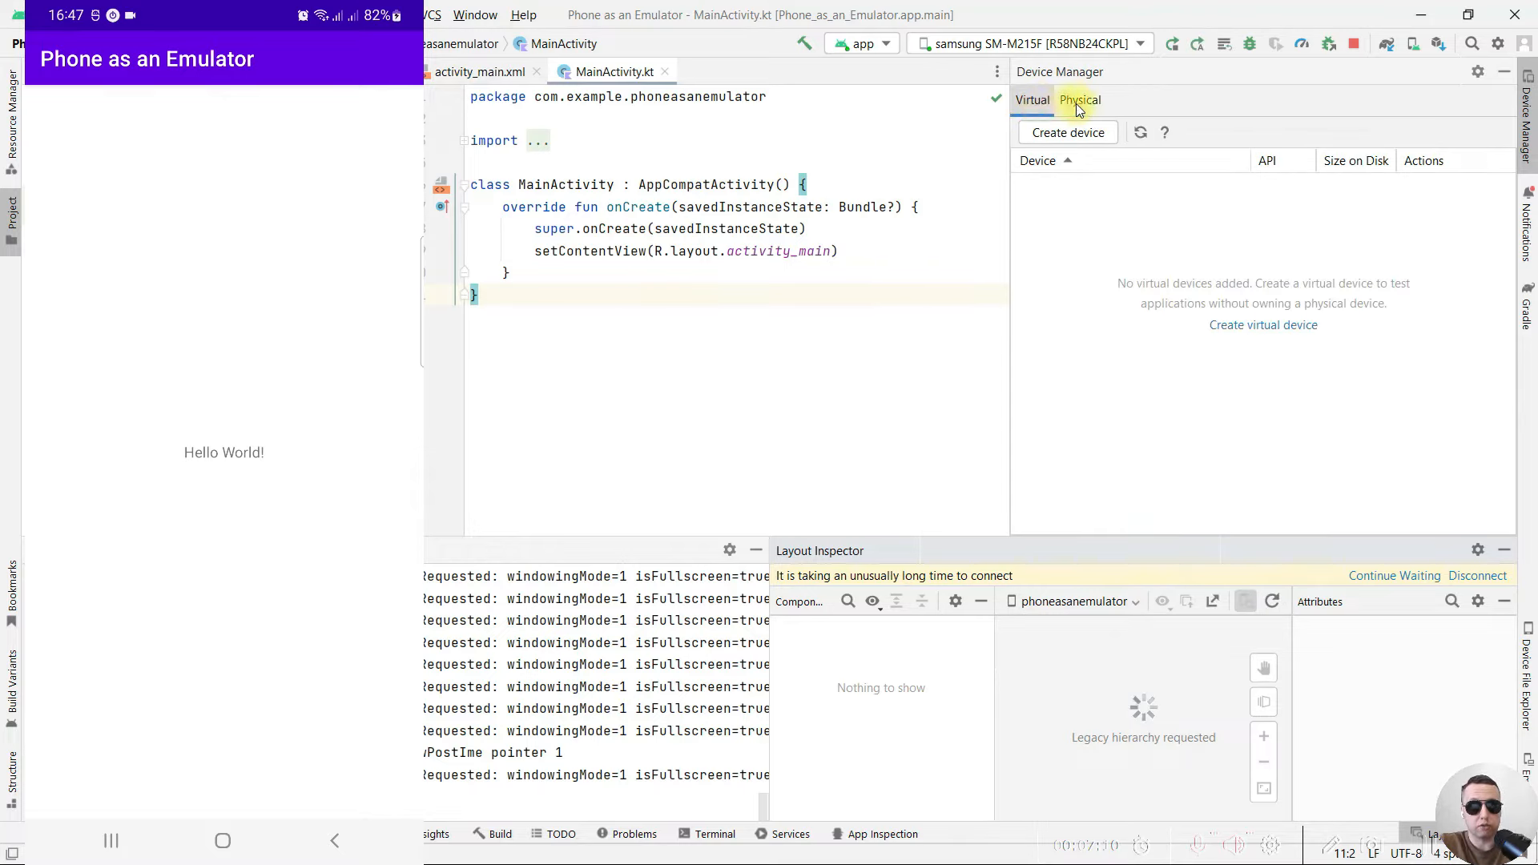
left_click(1080, 99)
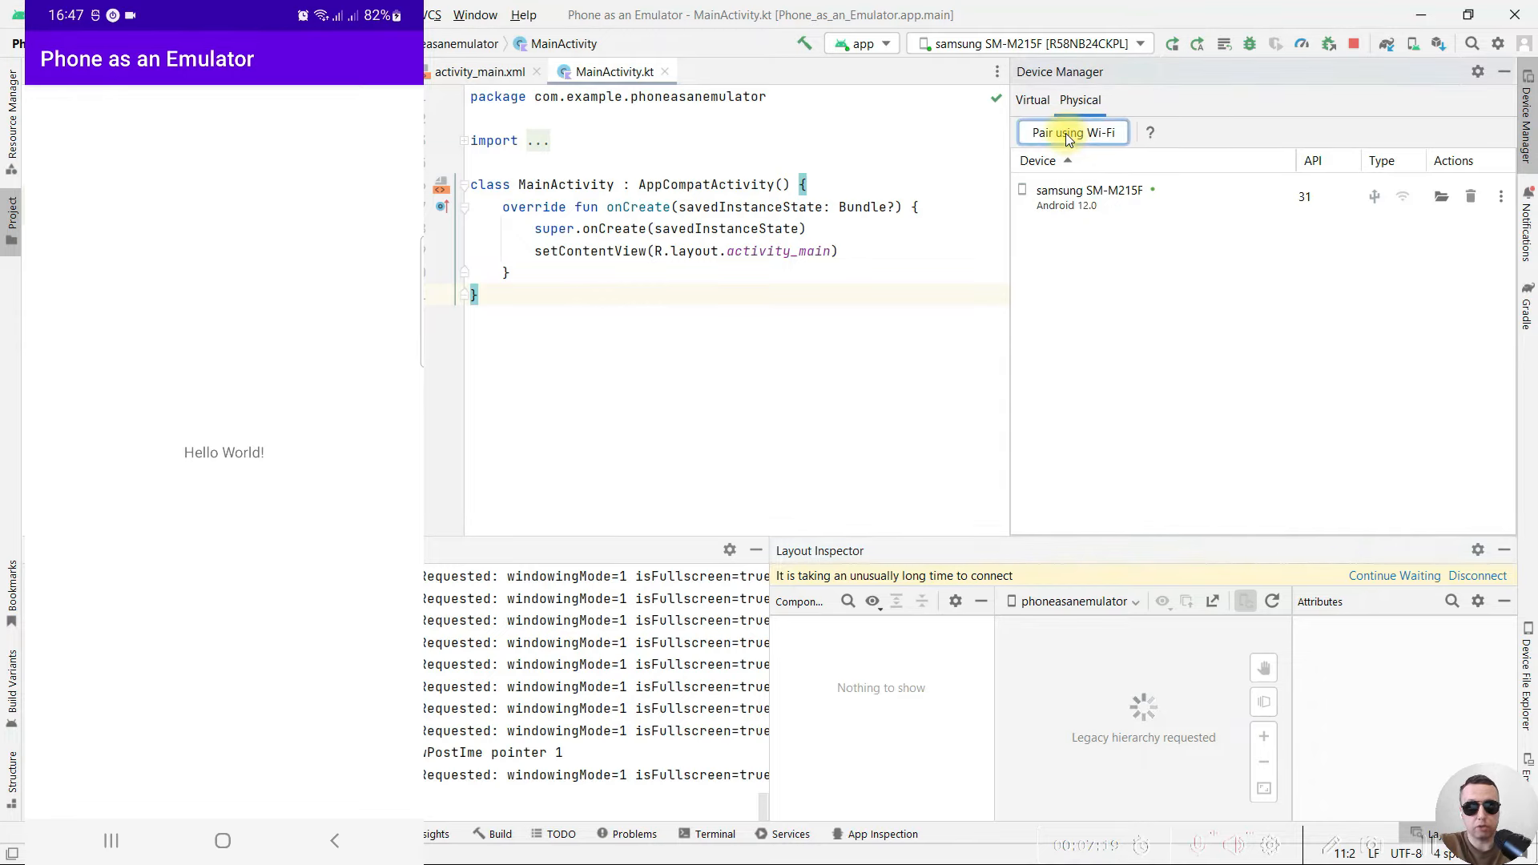
Start Pair using Wi-Fi and scan the pairing QR code from the phone's Wireless debugging.
left_click(1071, 133)
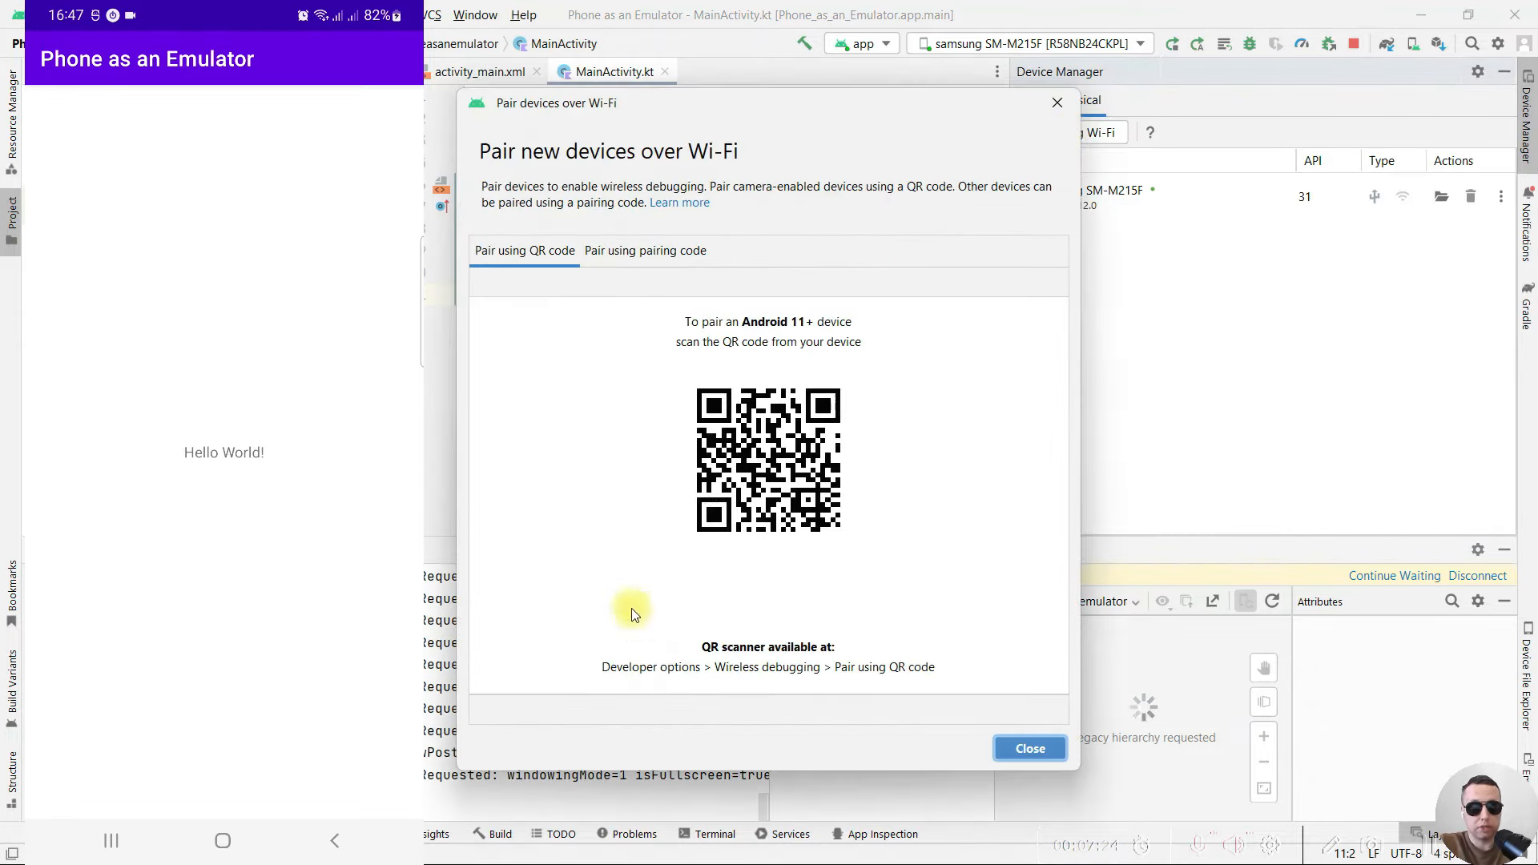
mouse_move(794, 684)
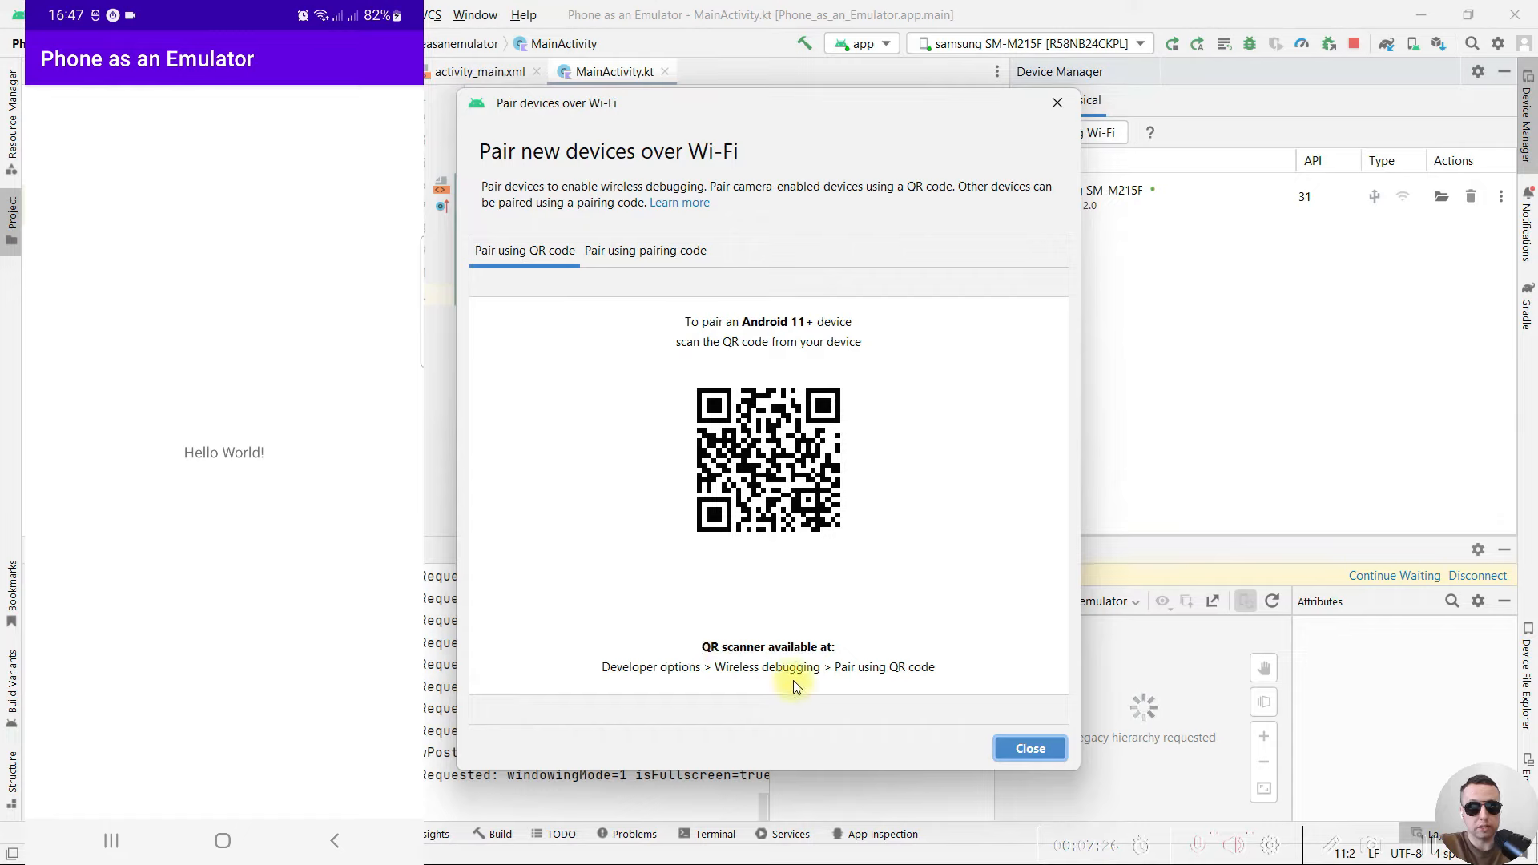
mouse_move(867, 625)
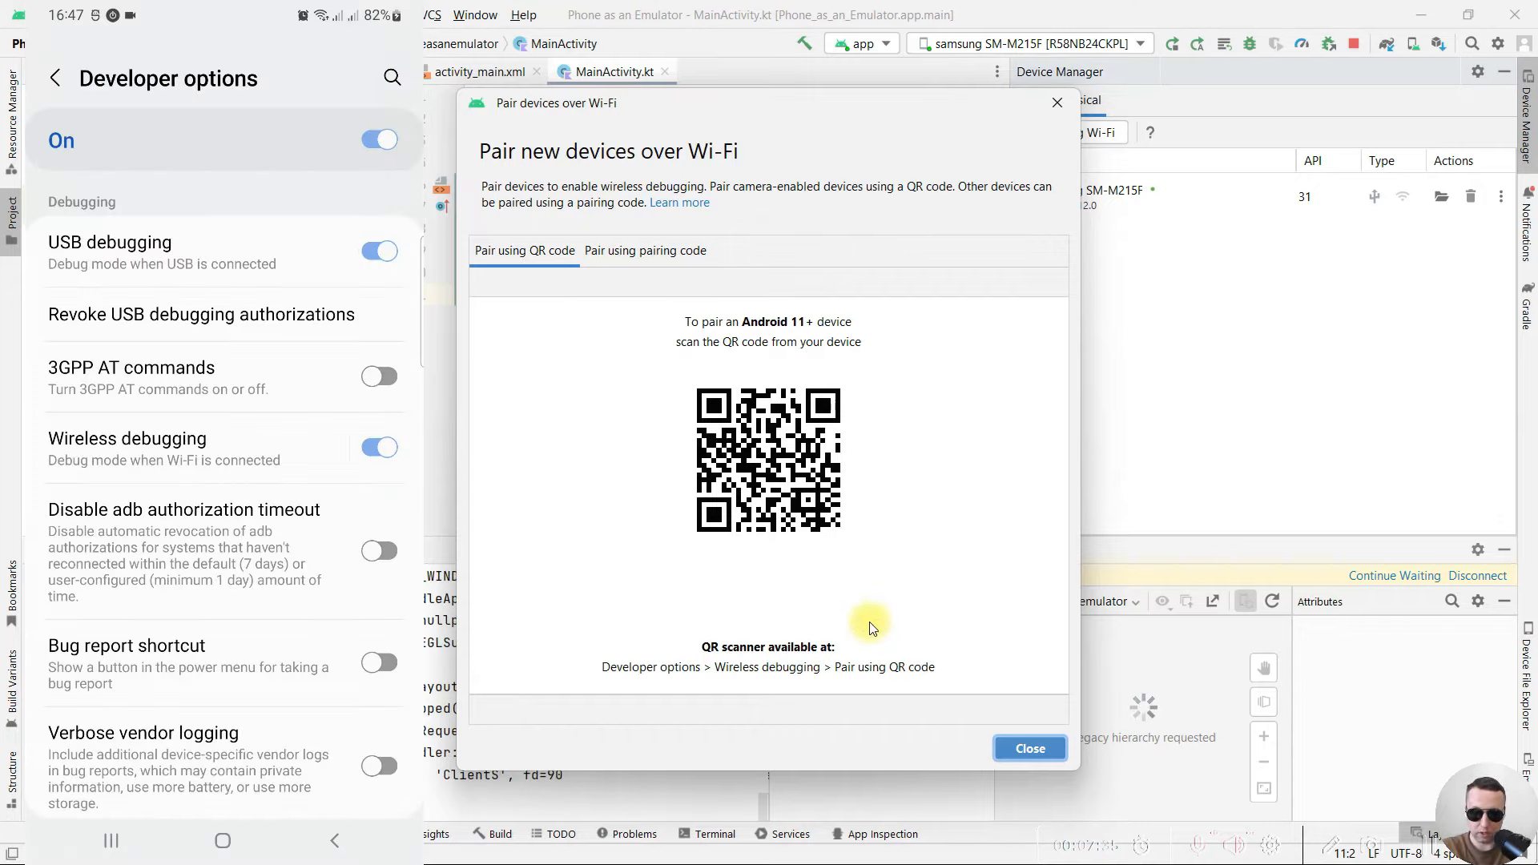
left_click(129, 446)
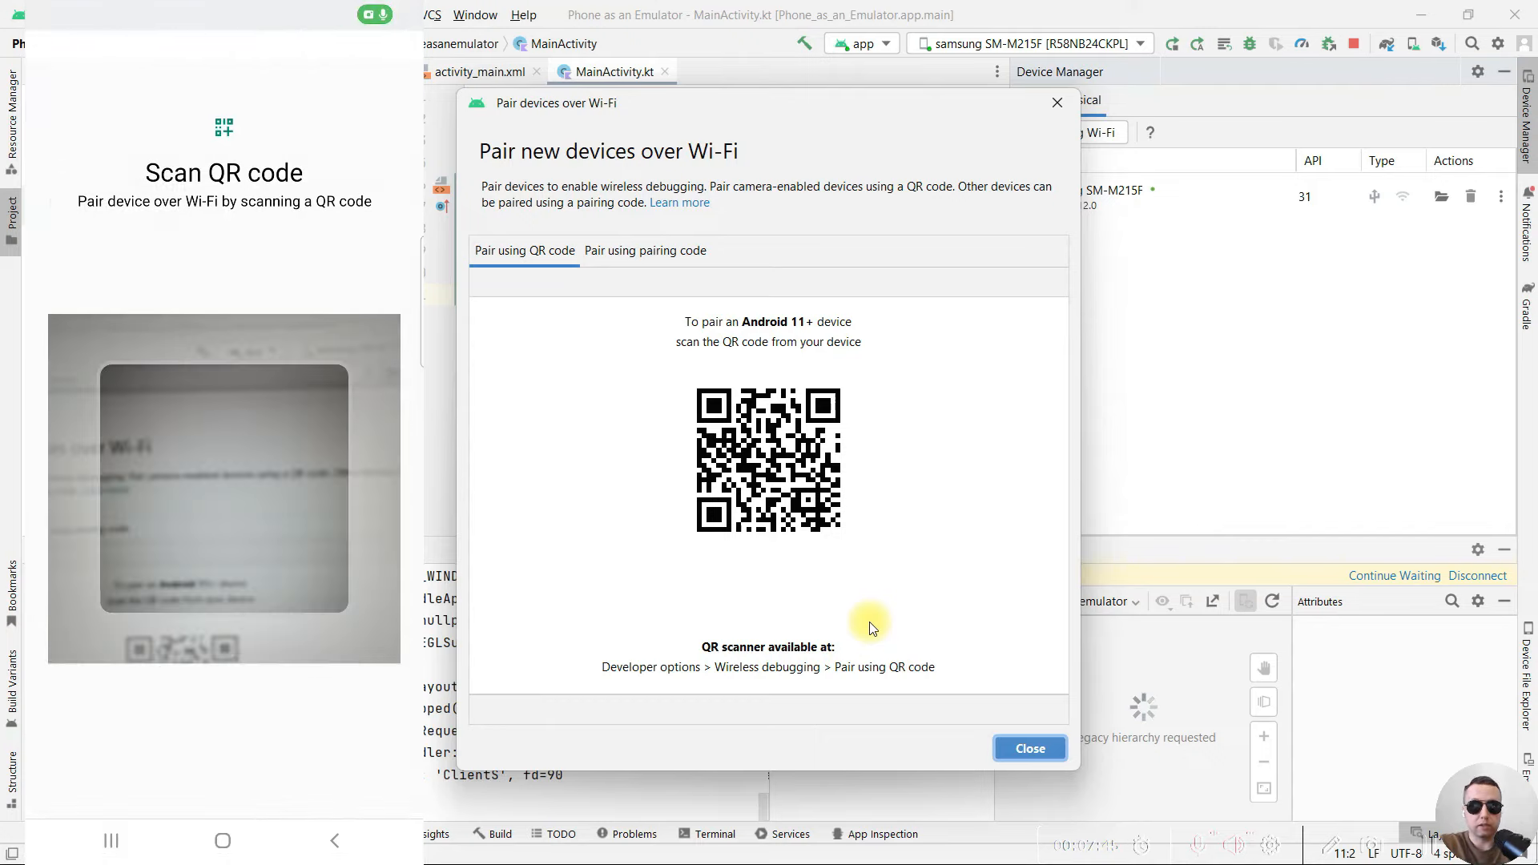
left_click(1029, 748)
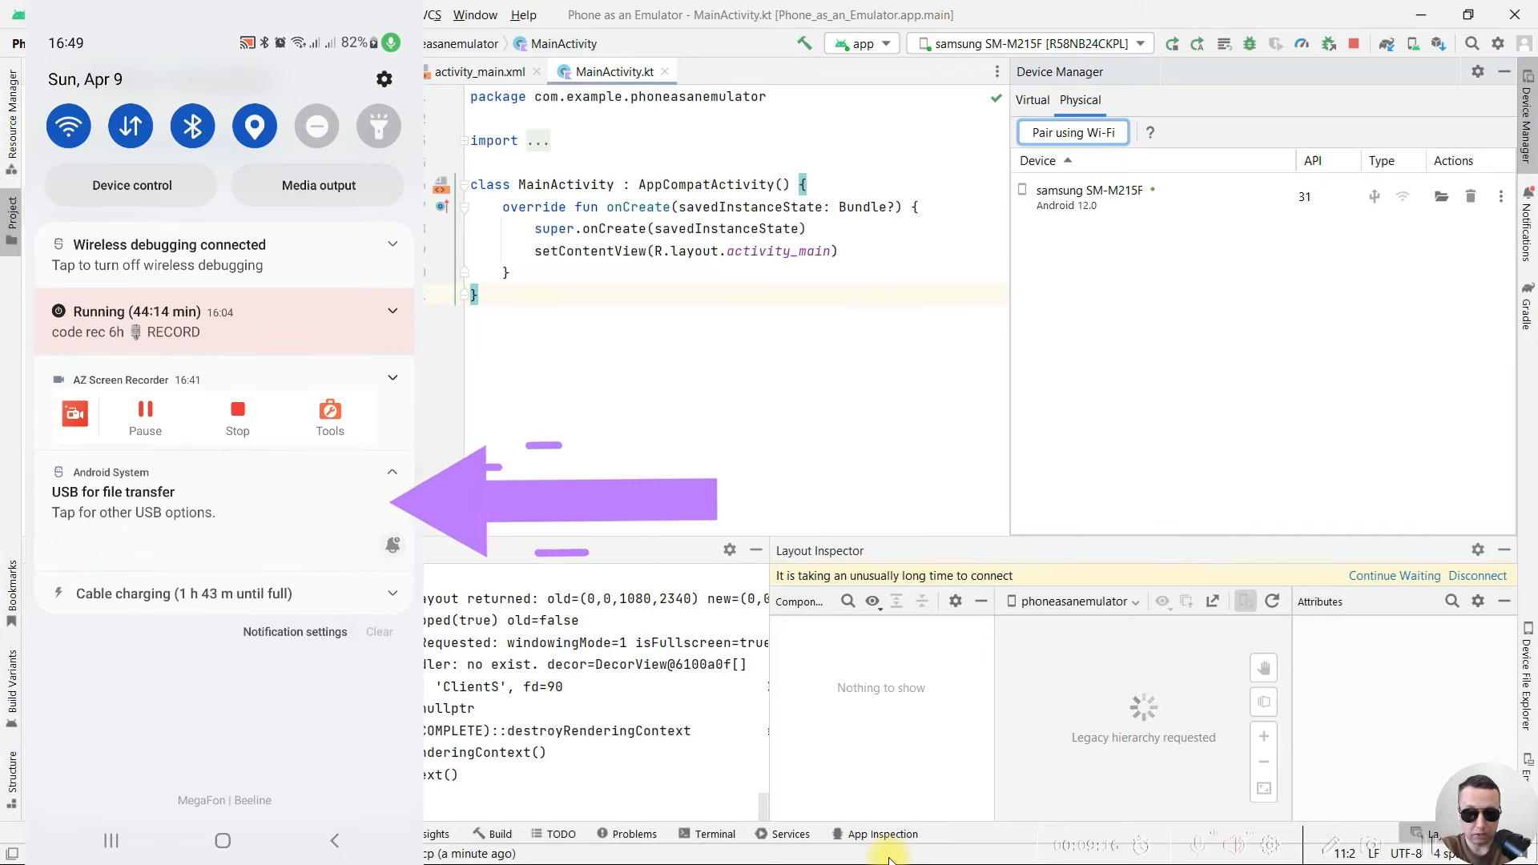
Open the phone's USB settings from the 'USB for file transfer' notification.
left_click(133, 501)
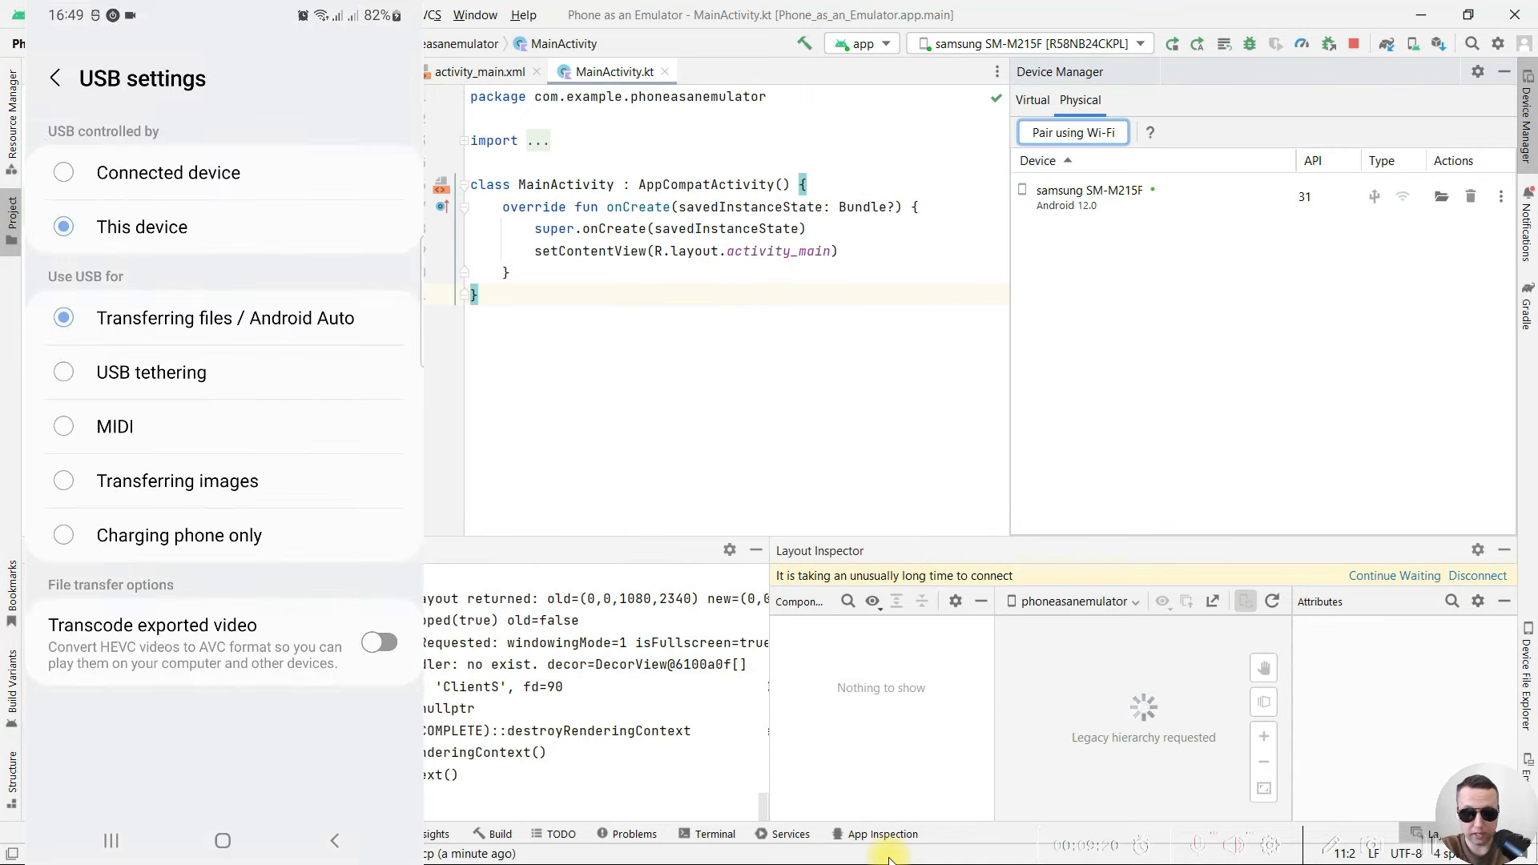